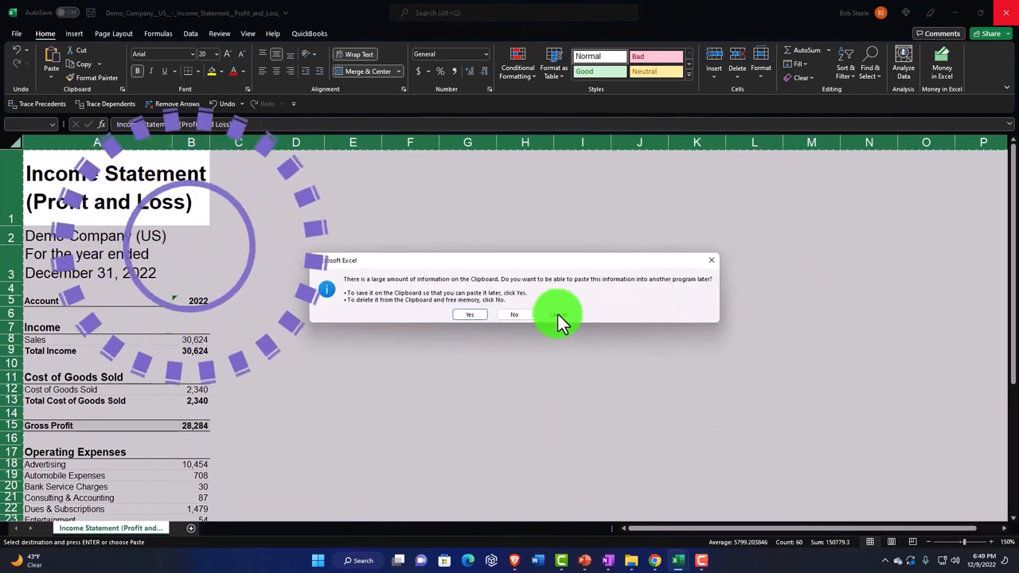
Step: Close the Excel workbook without keeping the large clipboard contents
left_click(514, 313)
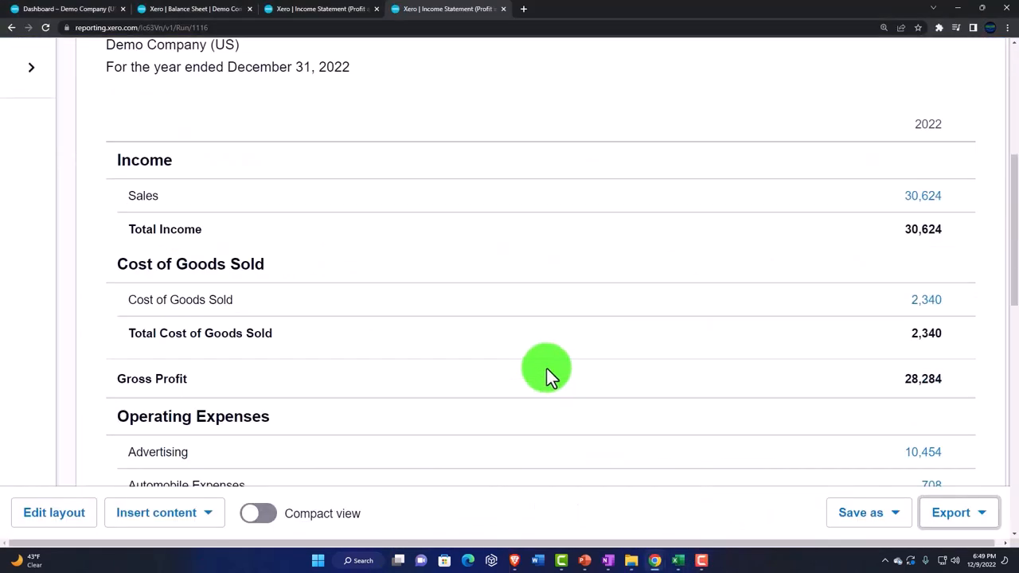
Step: Save the report as a custom report named '1 Income Statement'
left_click(860, 511)
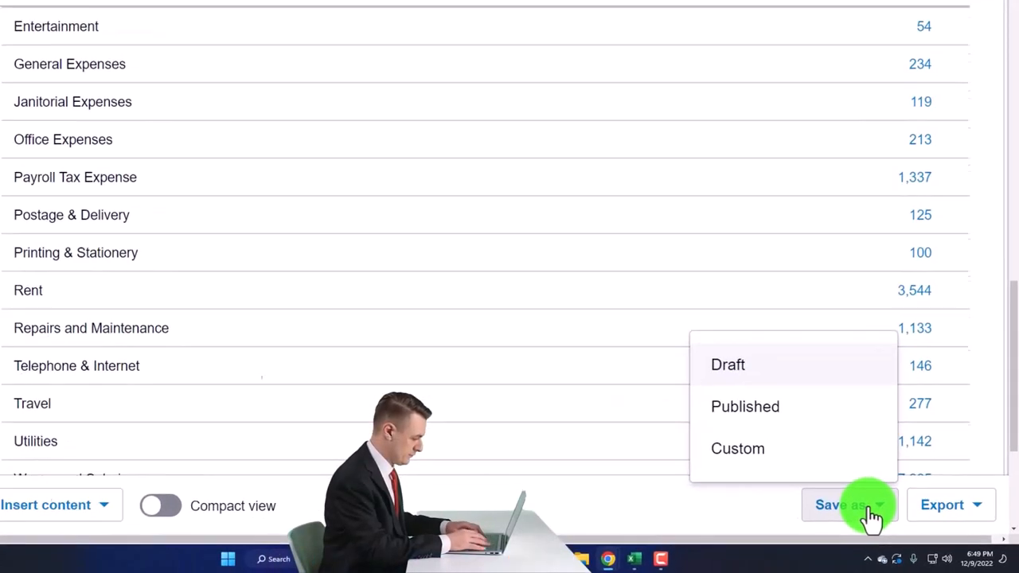
left_click(737, 448)
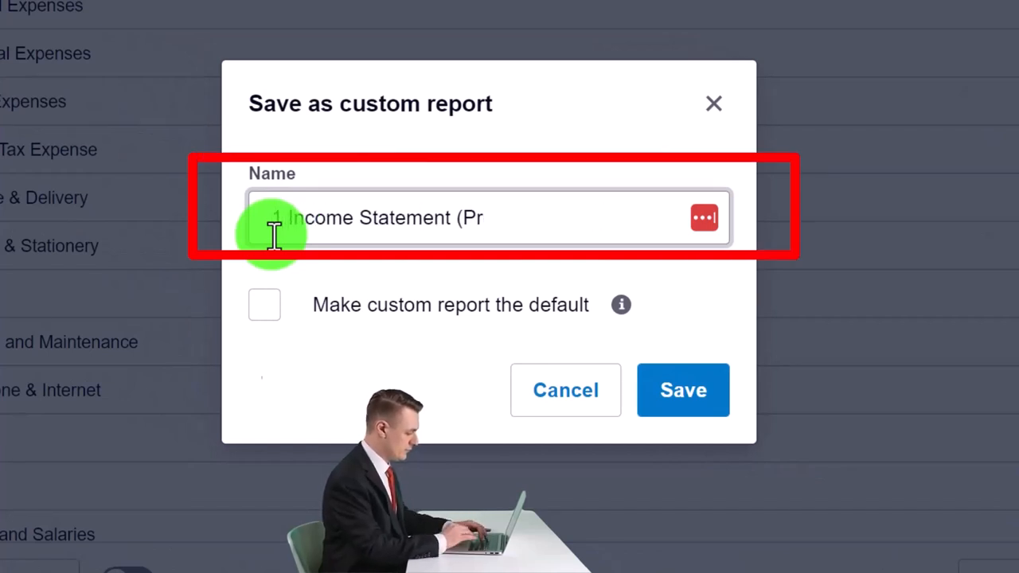
key("Backspace")
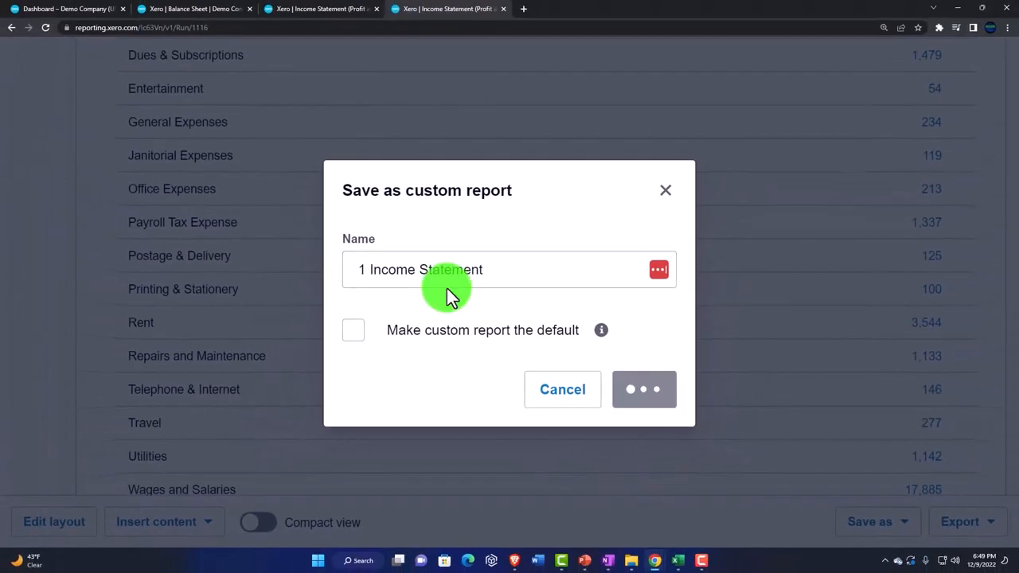
left_click(644, 389)
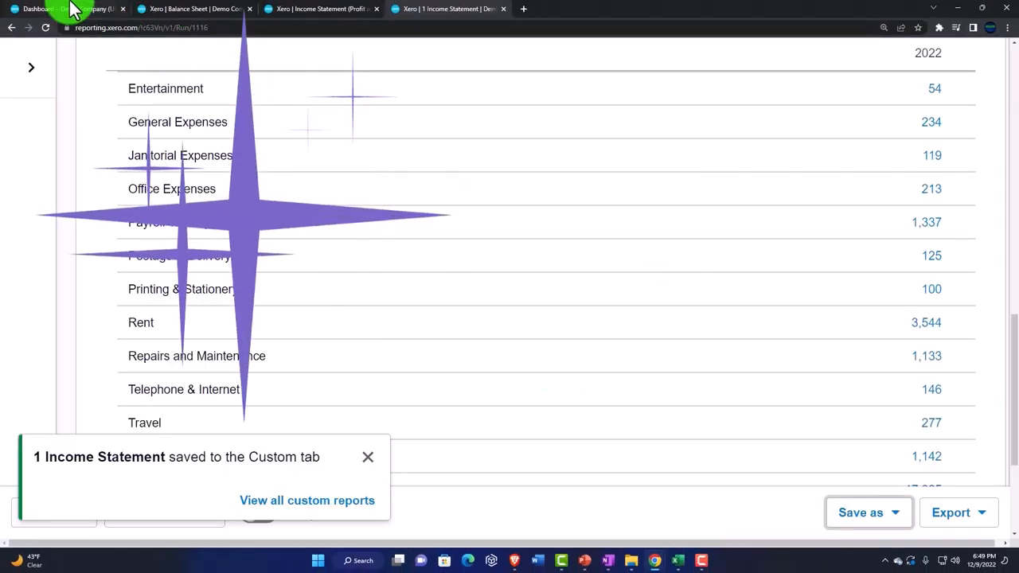
Step: Confirm '1 Income Statement' appears under Custom reports, then return to the Income Statement tab
left_click(37, 9)
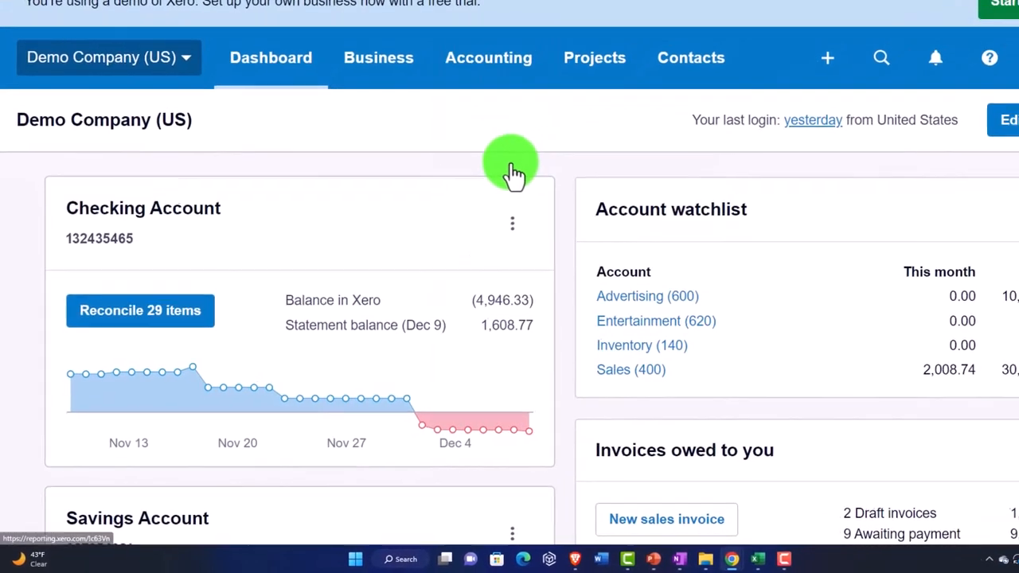
left_click(488, 57)
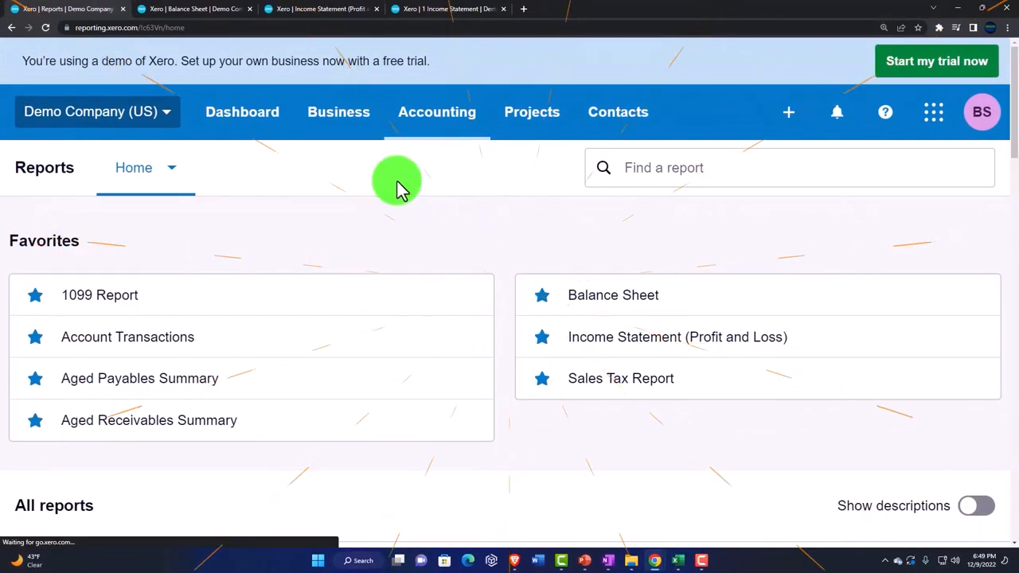
left_click(145, 167)
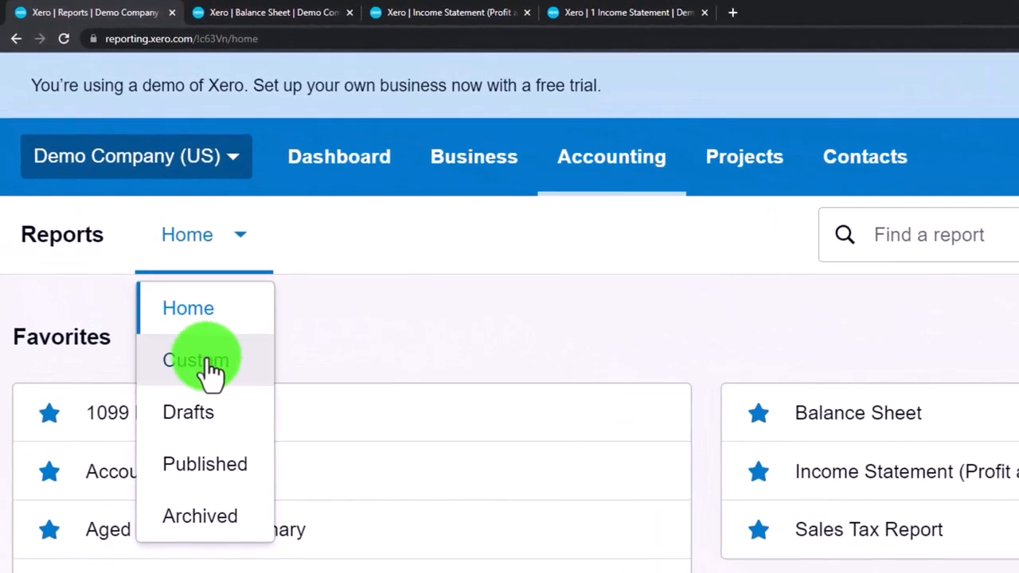
left_click(196, 360)
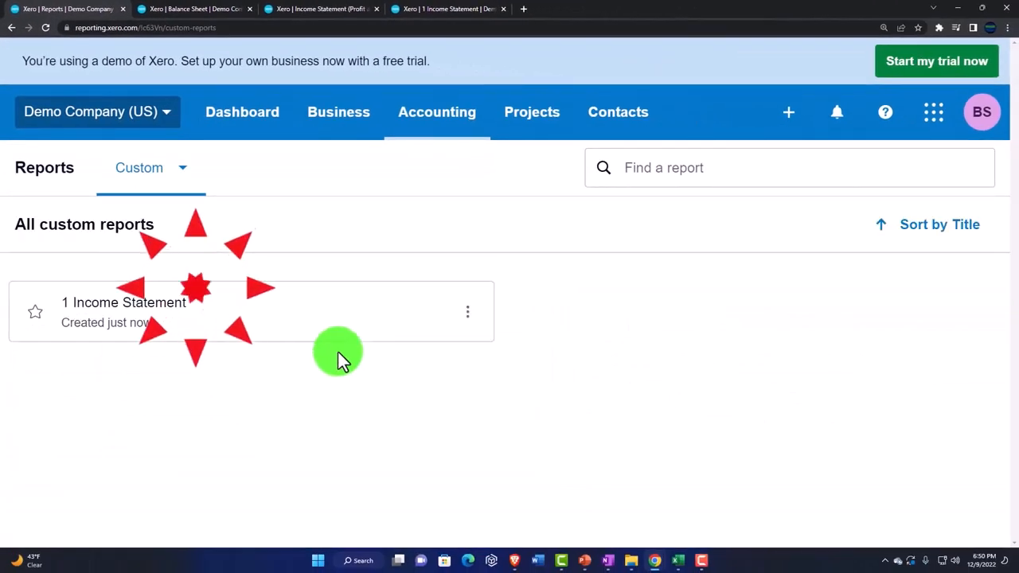
left_click(123, 302)
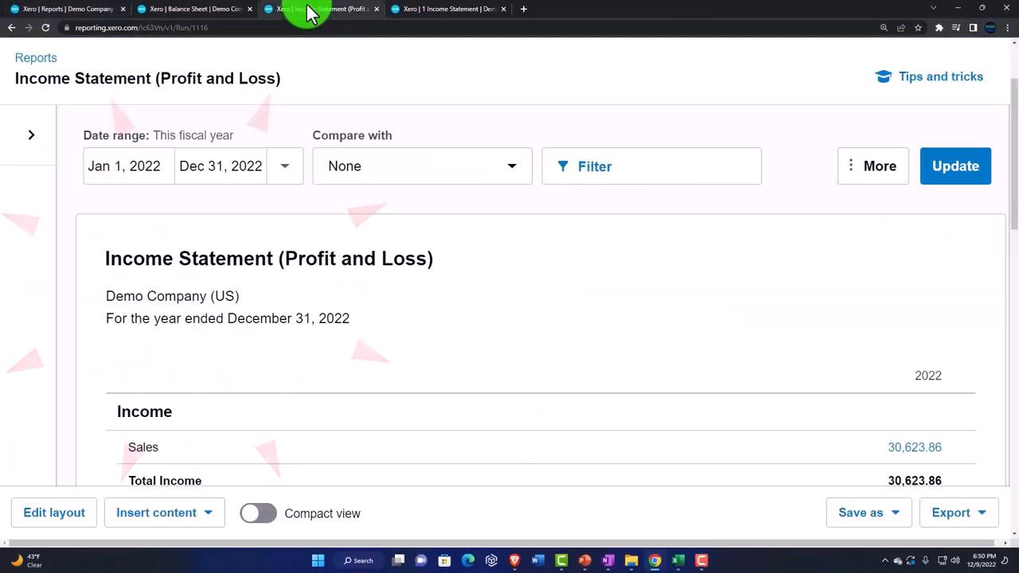
Step: Duplicate the Income Statement browser tab and scroll down to Income and Cost of Goods Sold
left_click(725, 9)
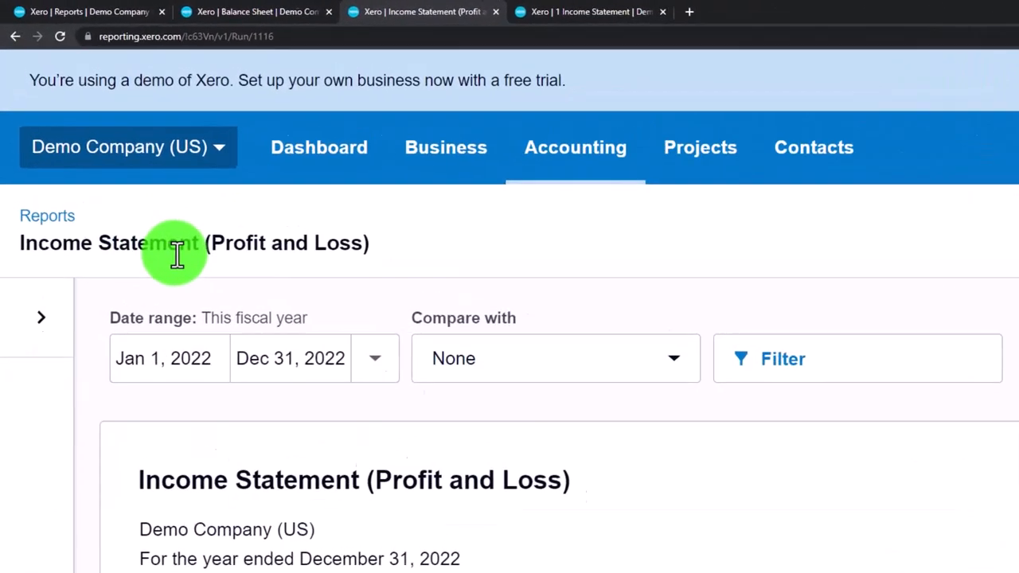
right_click(510, 12)
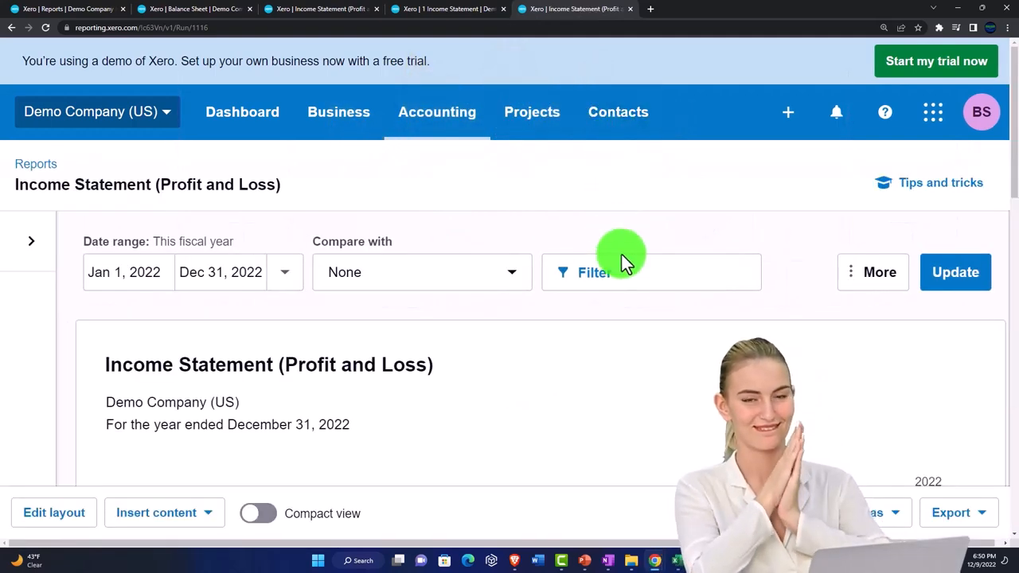
scroll("down", 3)
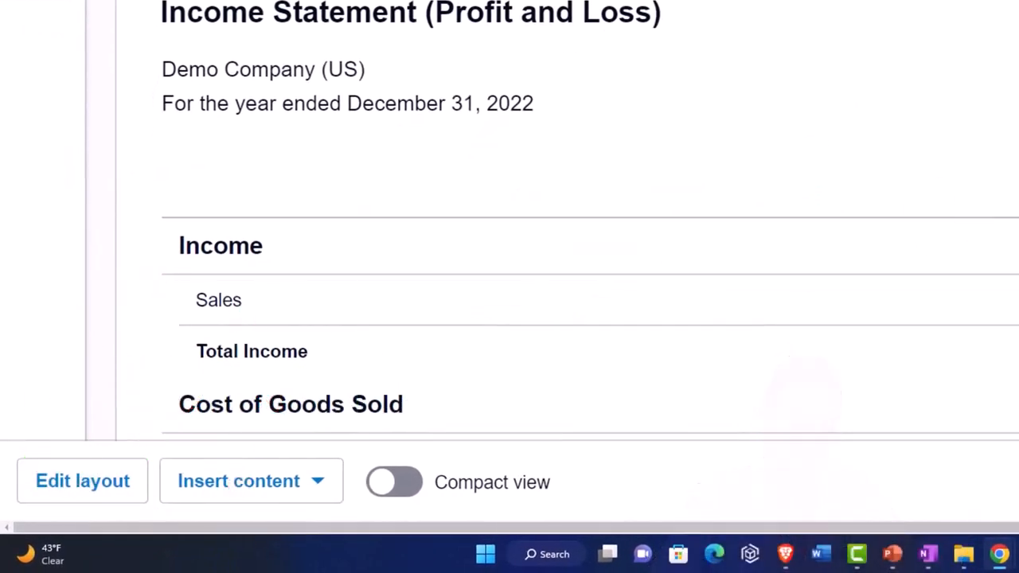
Step: Add Percentage of income and retitle the report 'Vertical Analysis Income Statement'
left_click(867, 153)
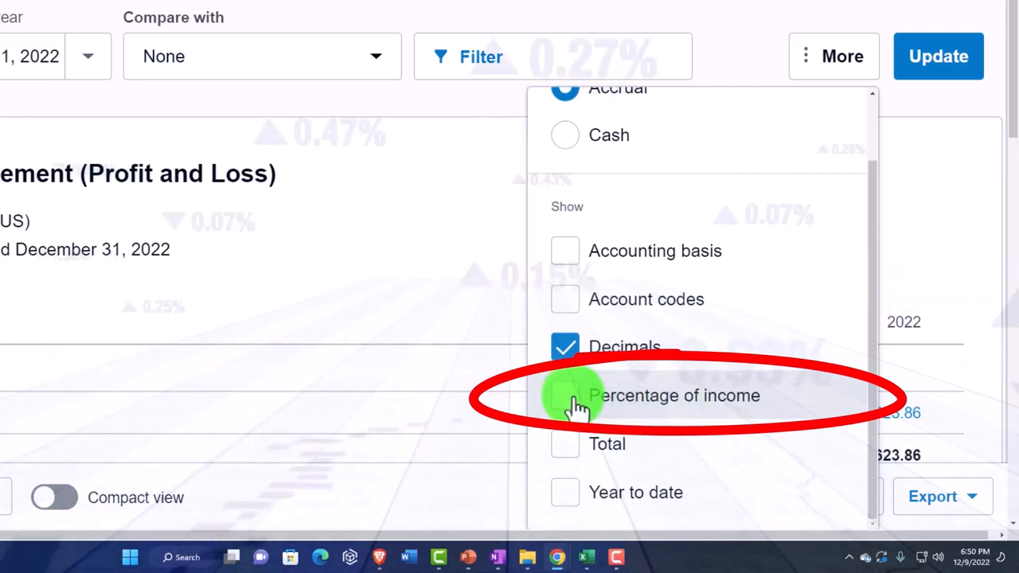
left_click(565, 395)
type("Vertical Analysis Income Statement")
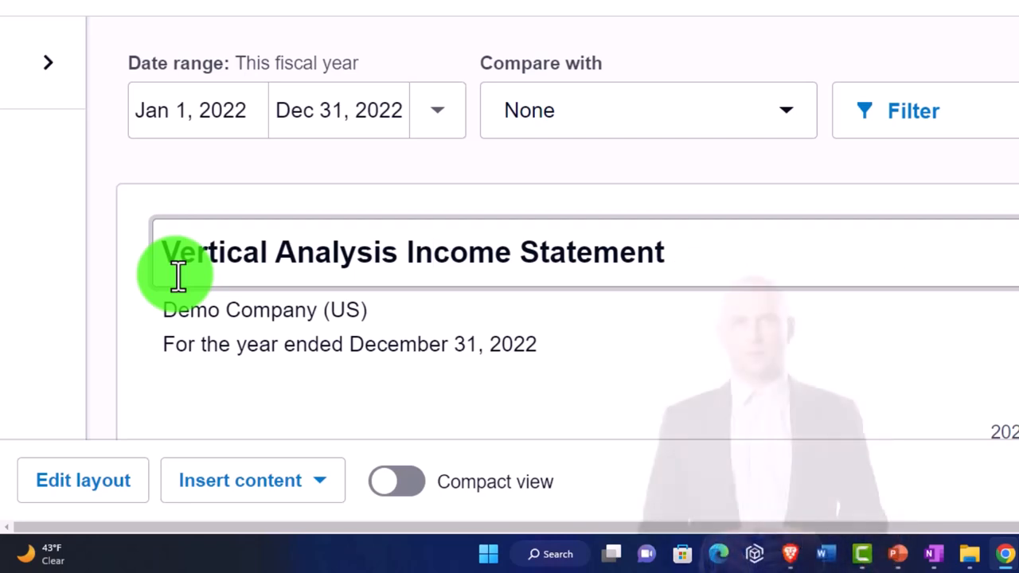
triple_click(414, 252)
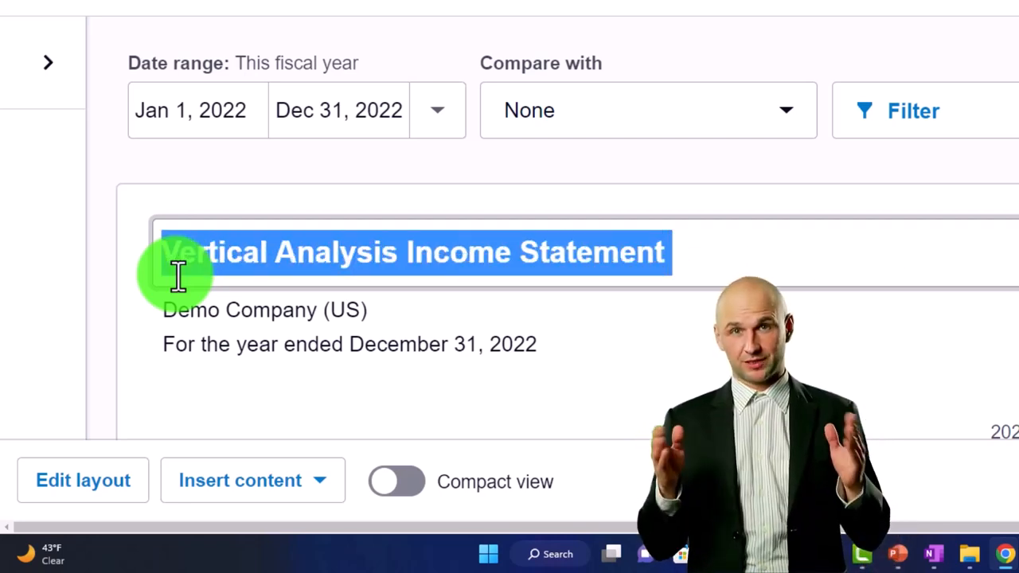